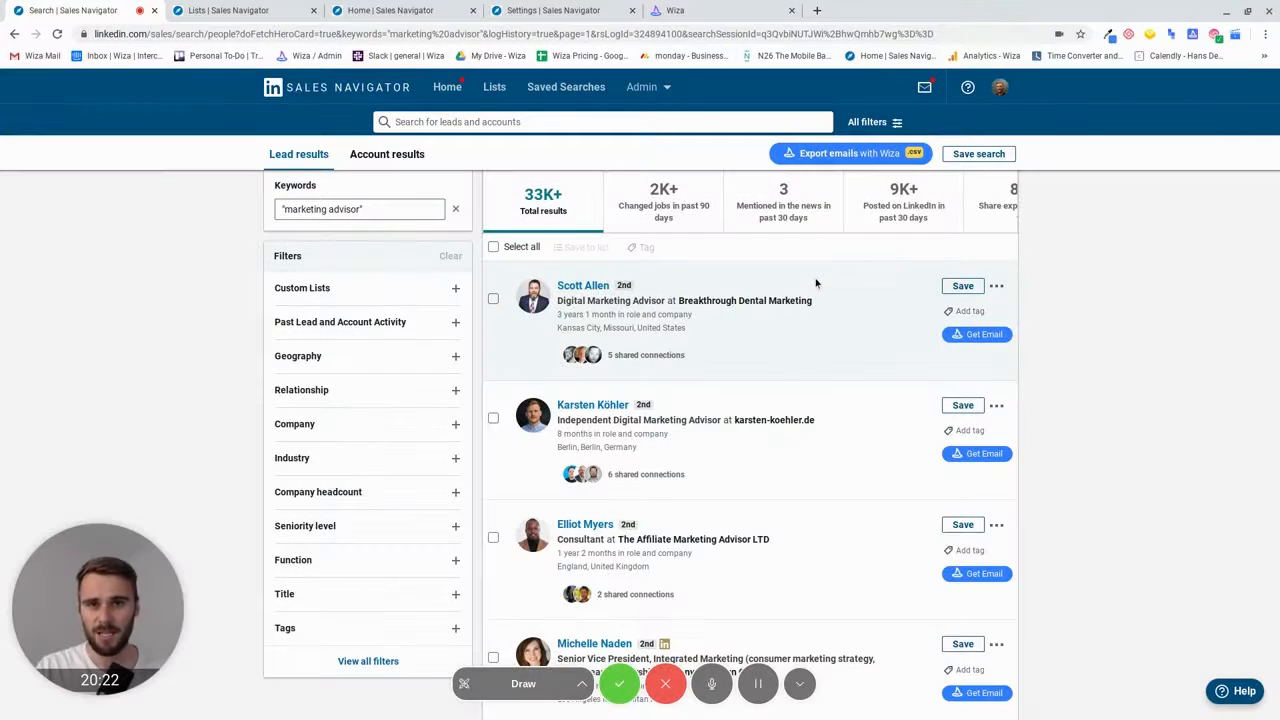
mouse_move(847, 284)
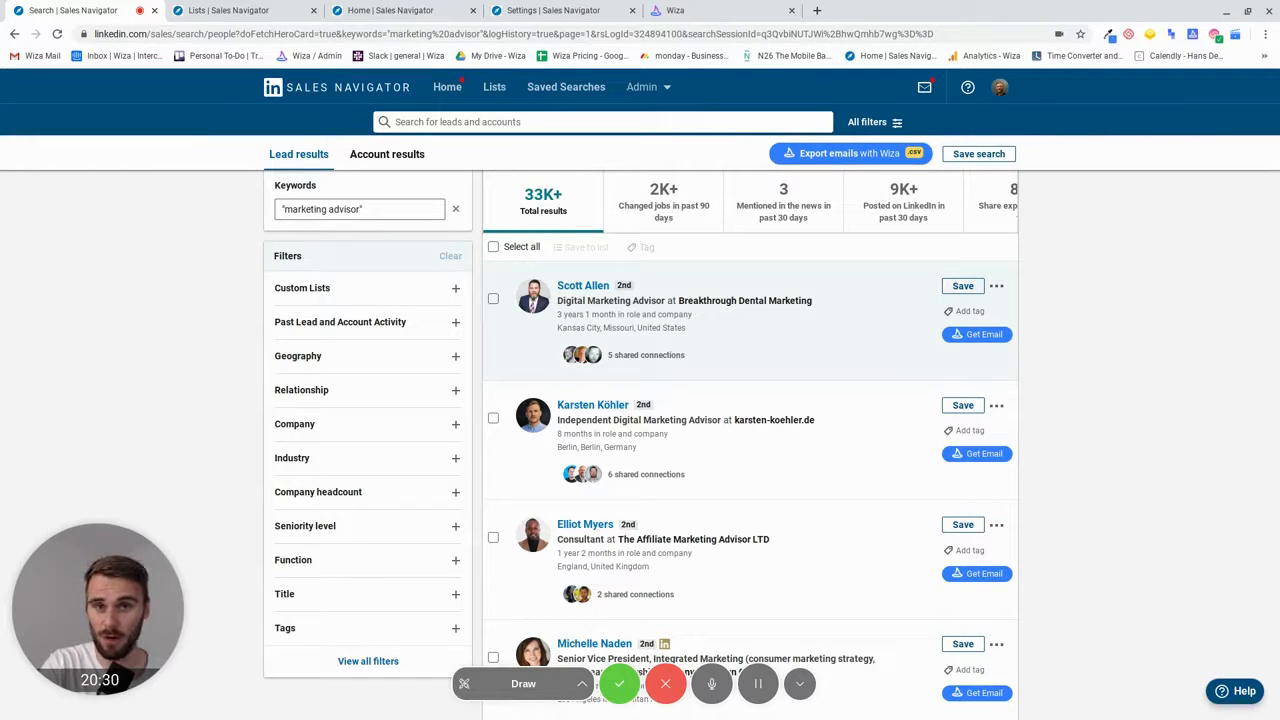
mouse_move(1028, 275)
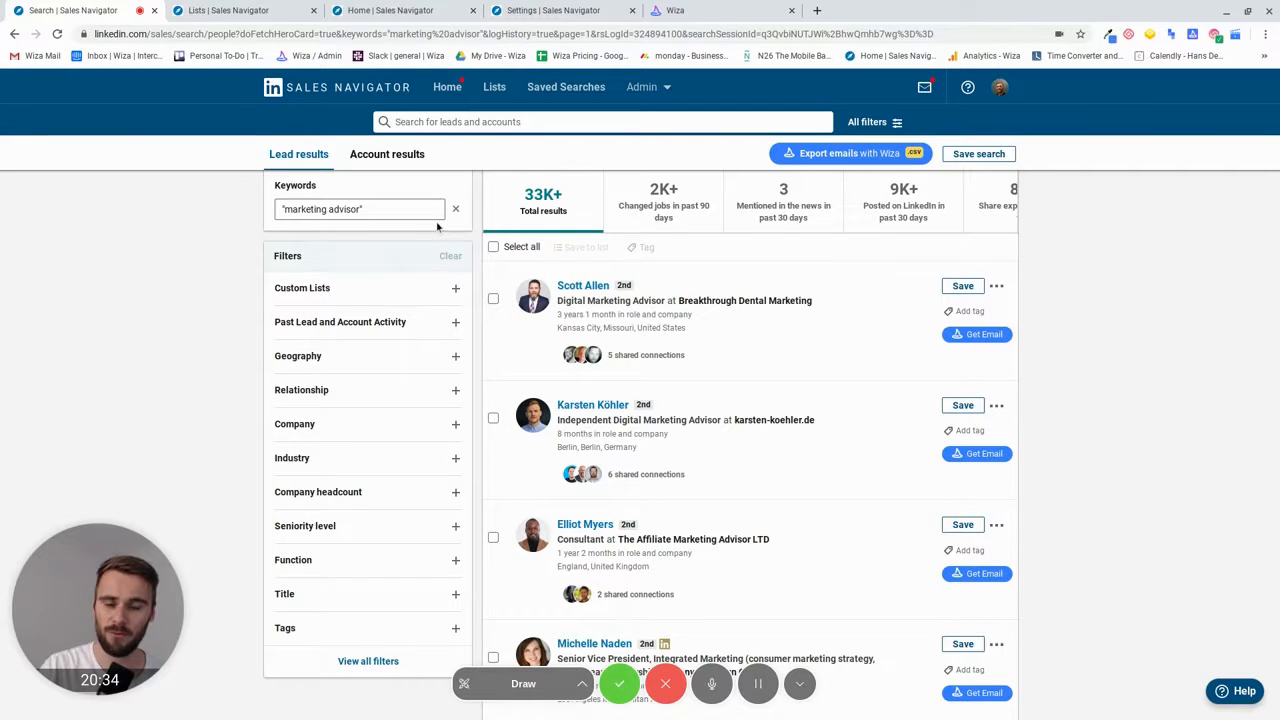
left_click(600, 121)
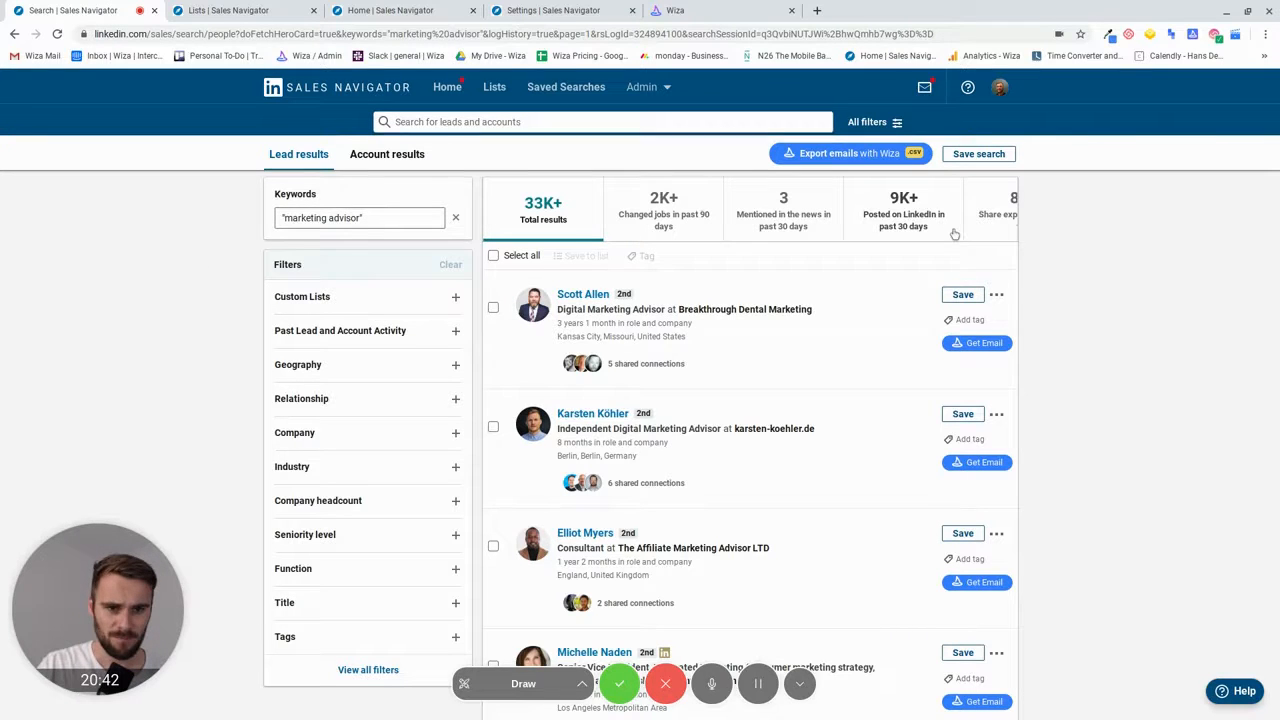
left_click(996, 294)
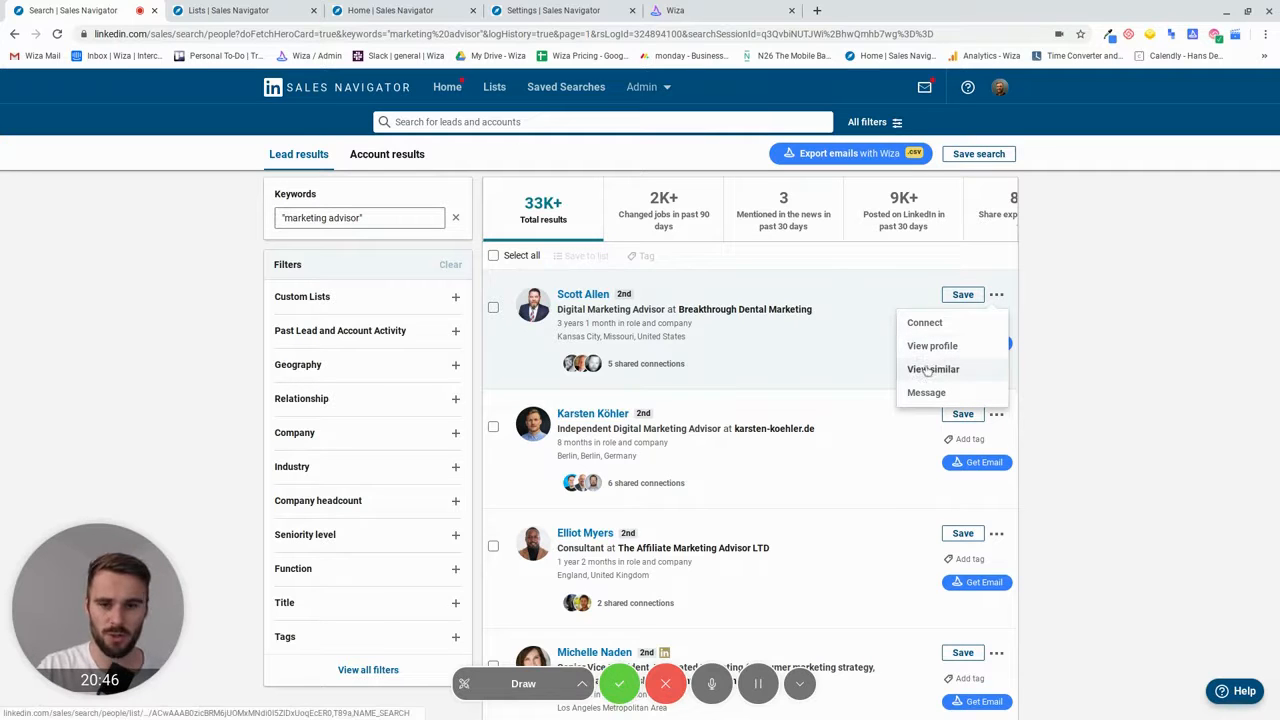
left_click(932, 369)
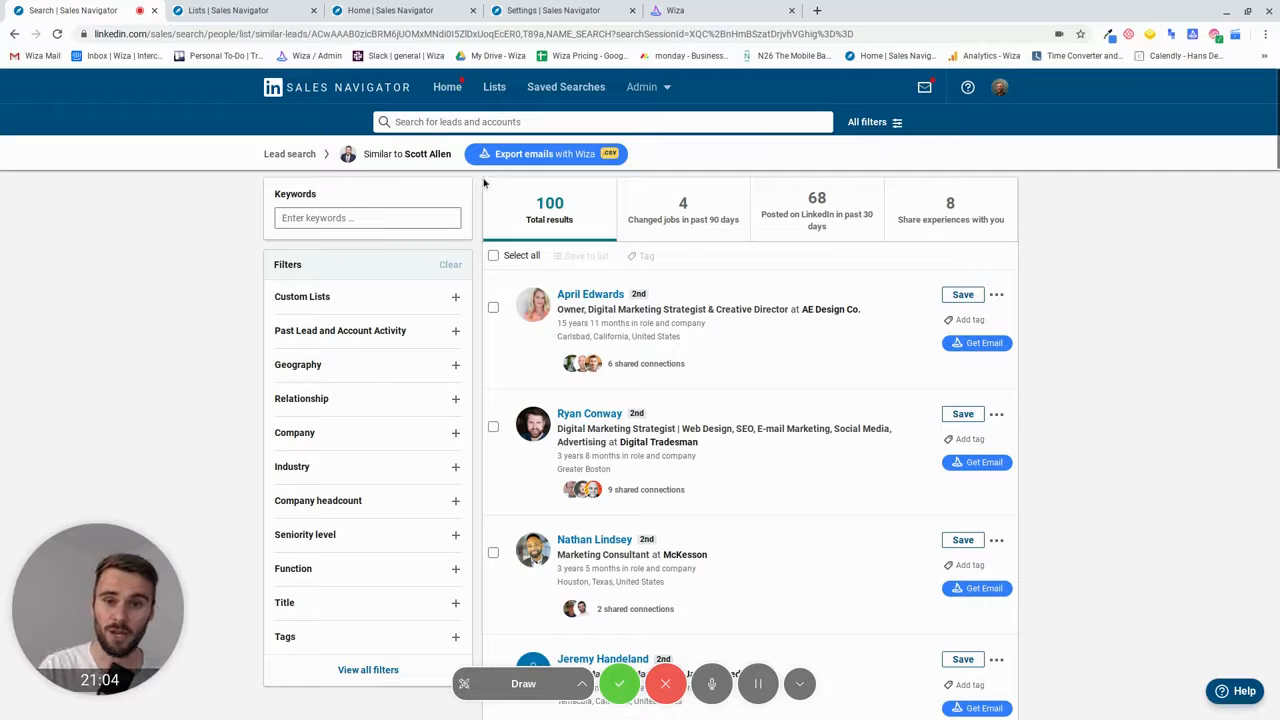
mouse_move(473, 483)
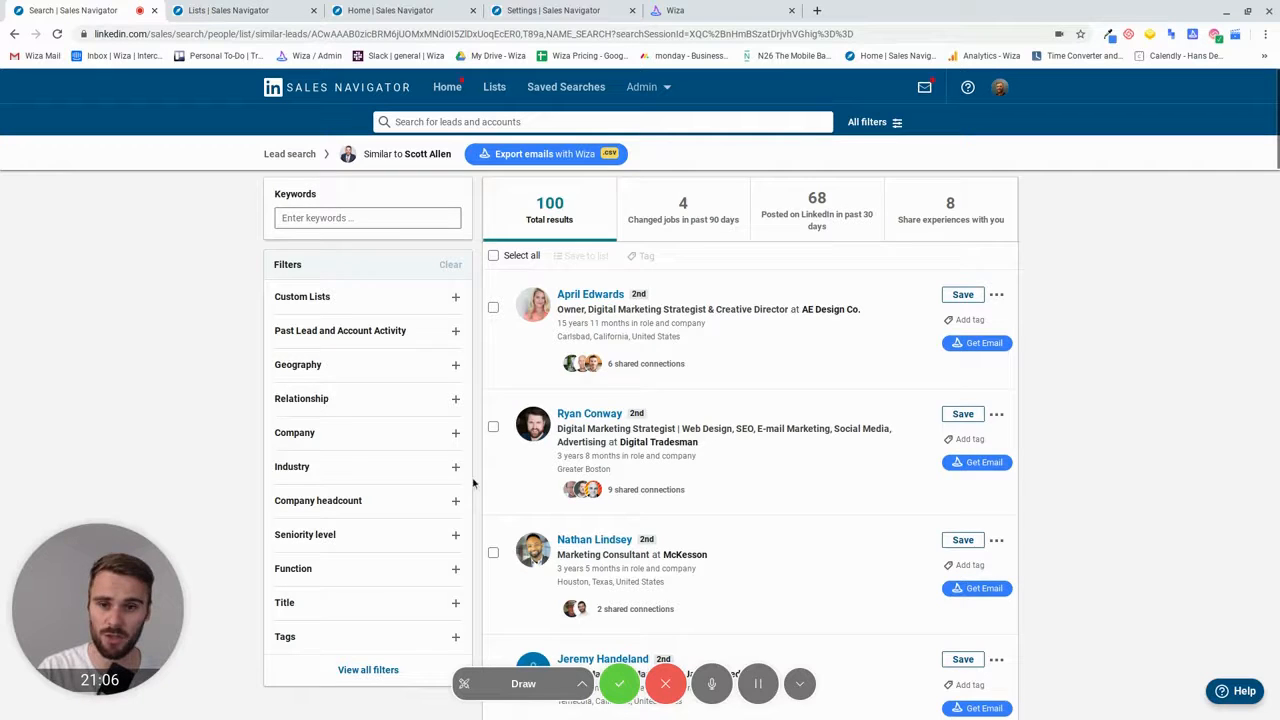
scroll("down", 3)
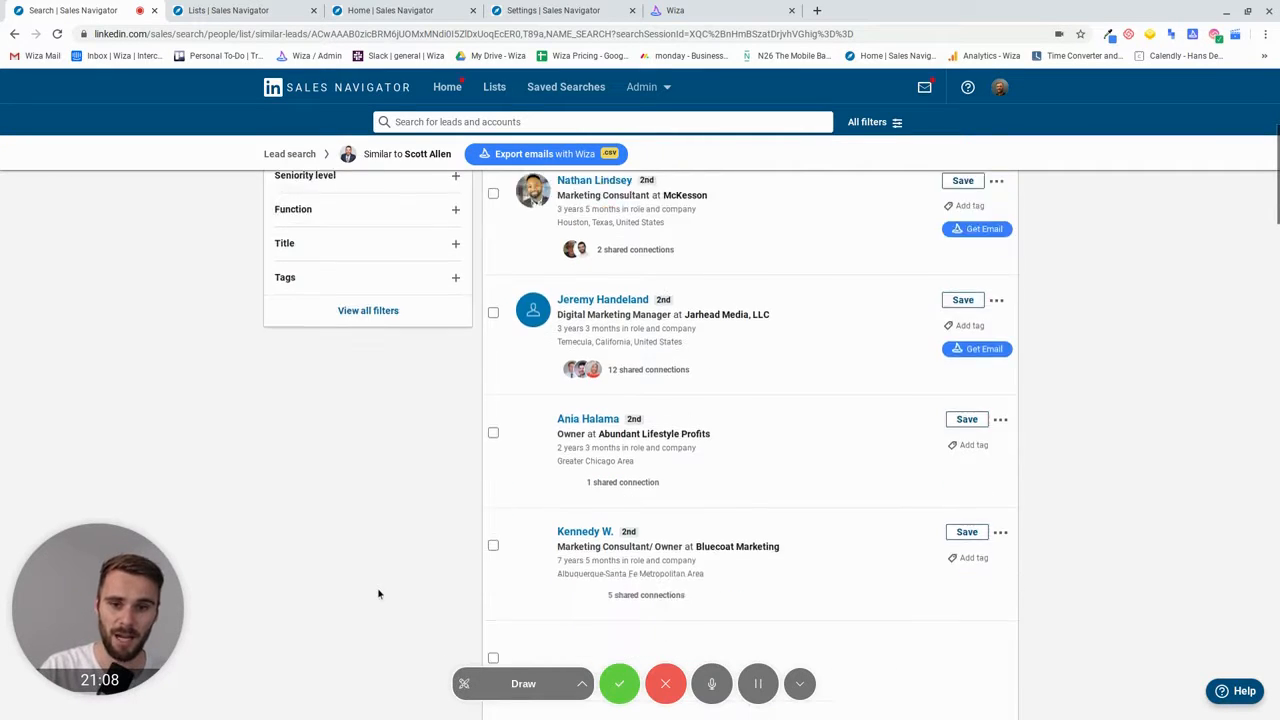
scroll("down", 3)
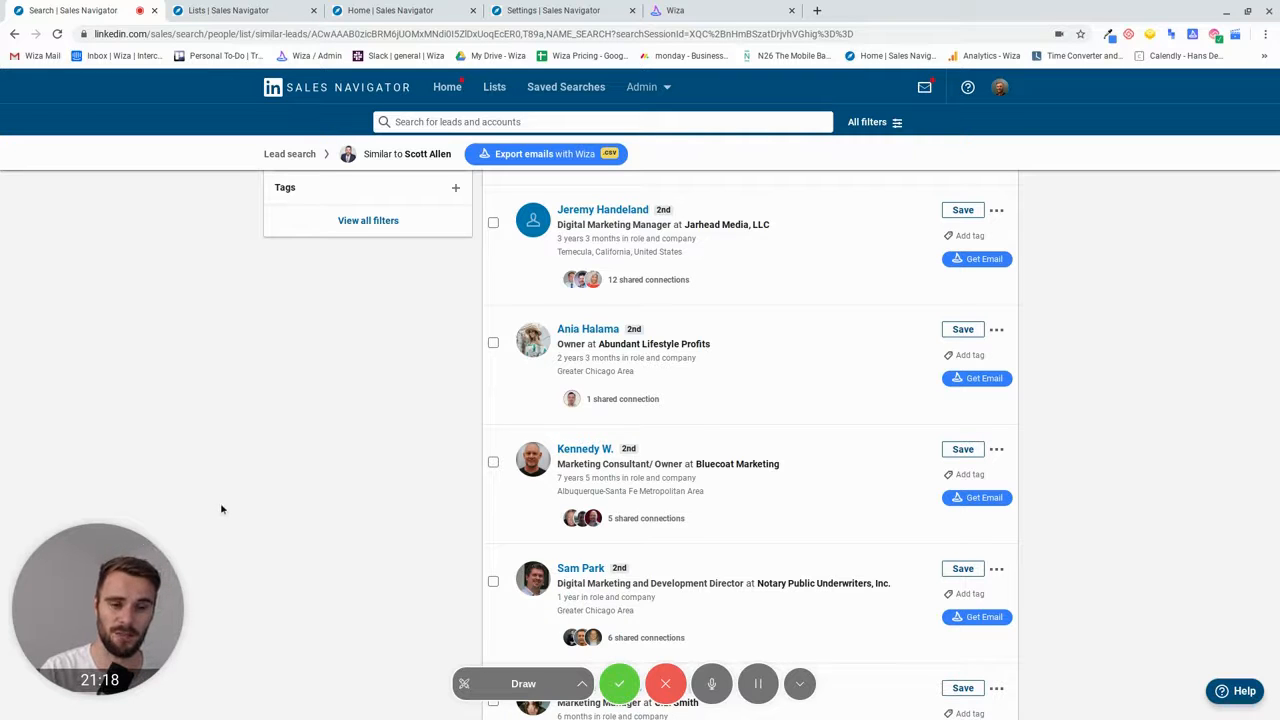
left_click(997, 449)
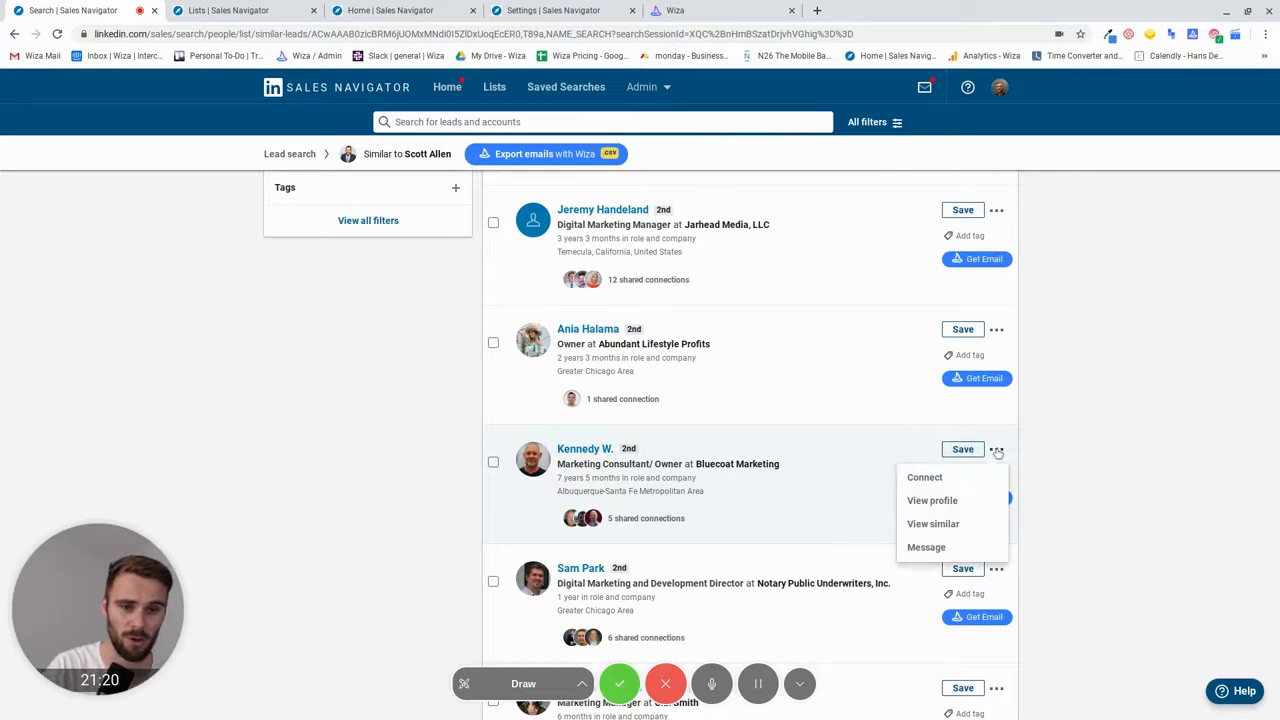